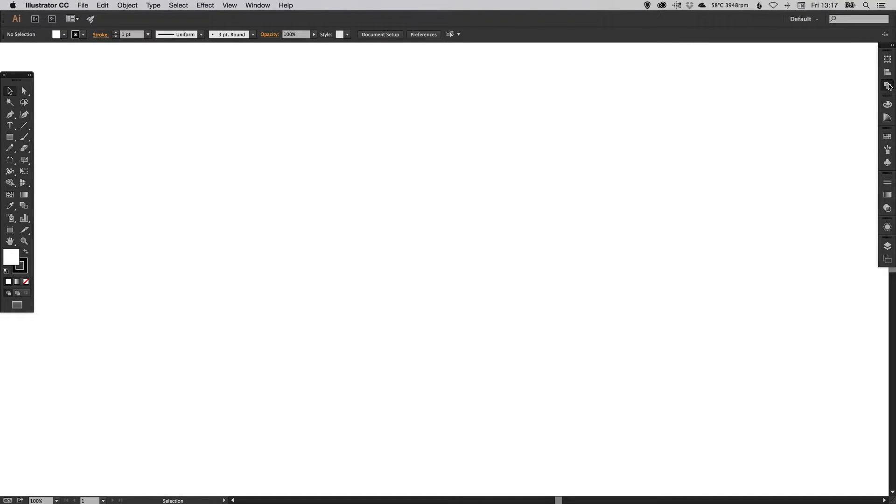
- Show the Pathfinder panel and draw a black-filled rectangle
left_click(888, 86)
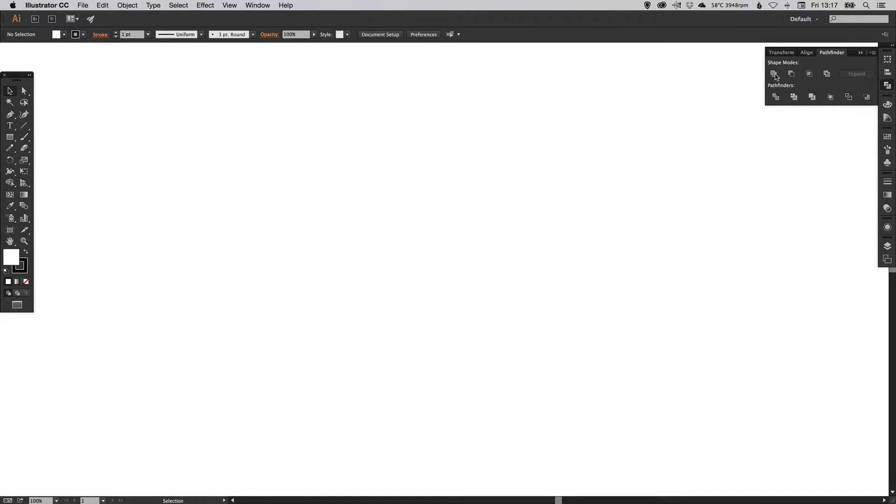
mouse_move(838, 76)
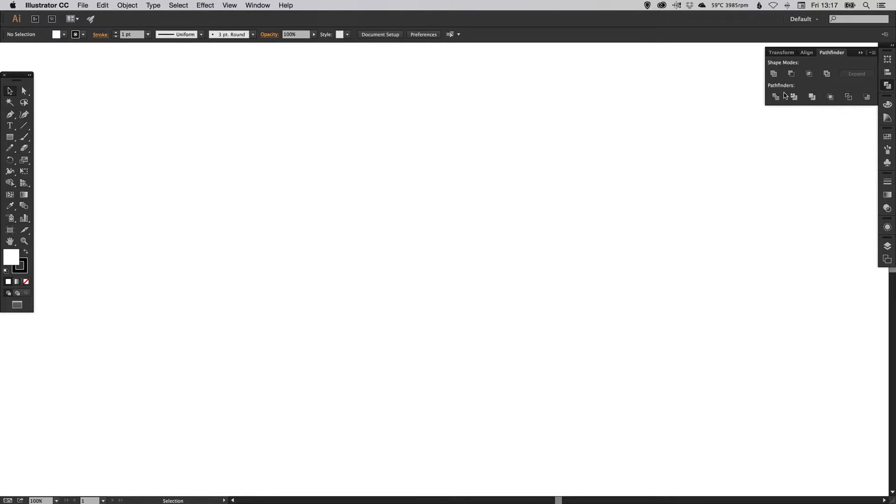
mouse_move(822, 93)
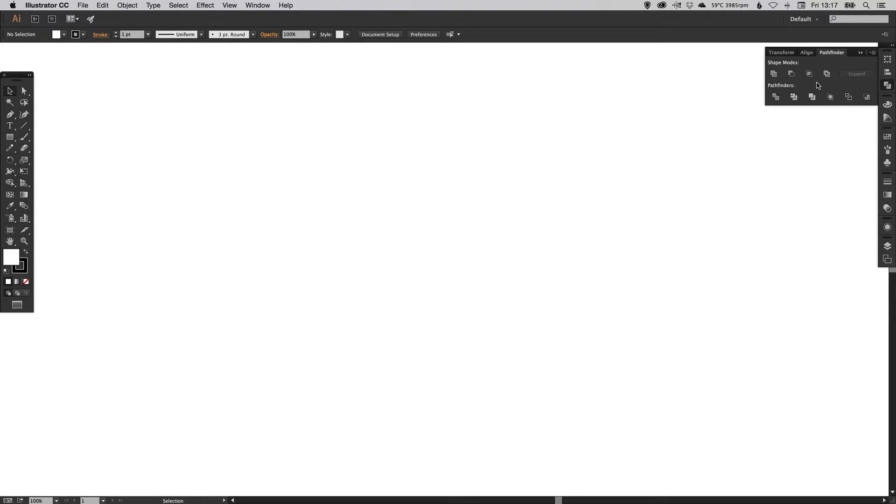
mouse_move(819, 86)
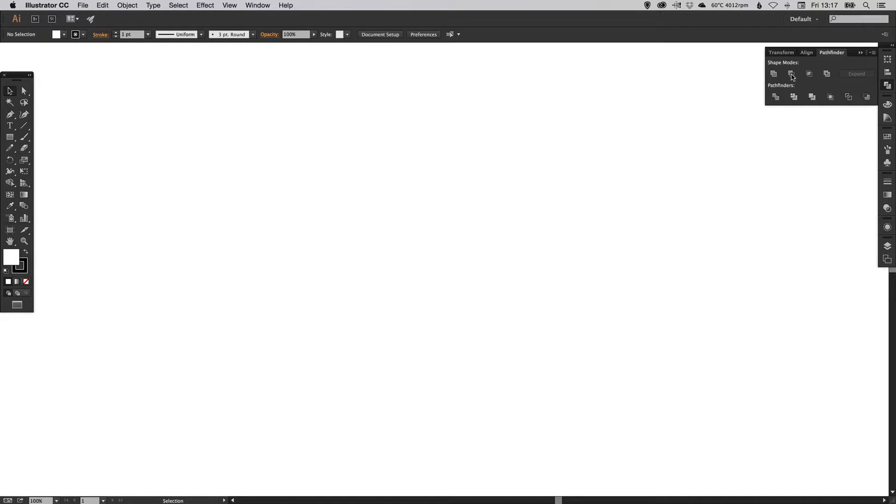
mouse_move(792, 76)
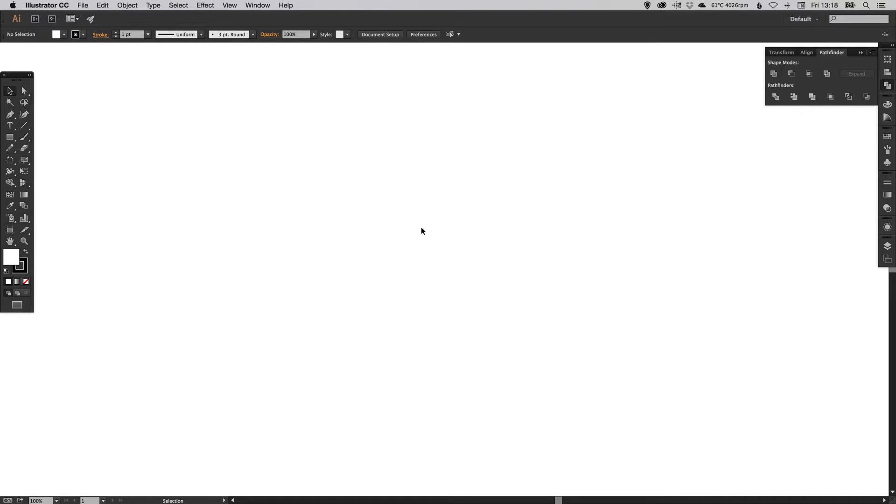
mouse_move(779, 88)
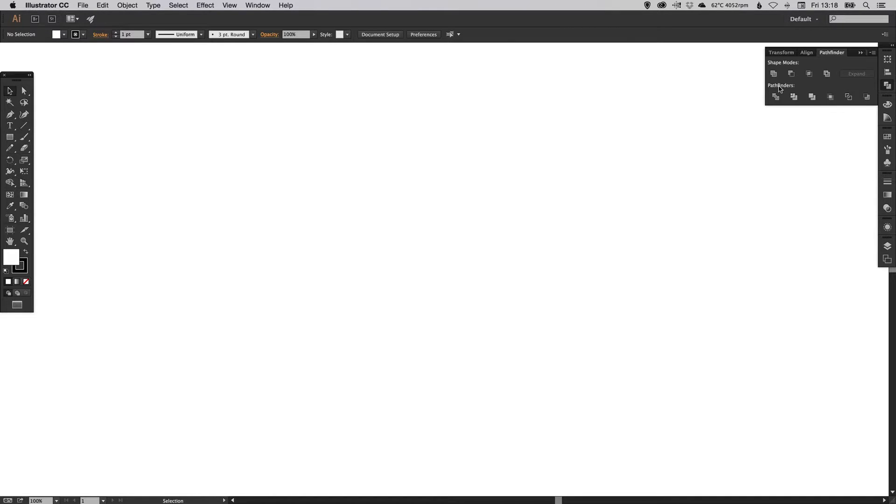
mouse_move(476, 214)
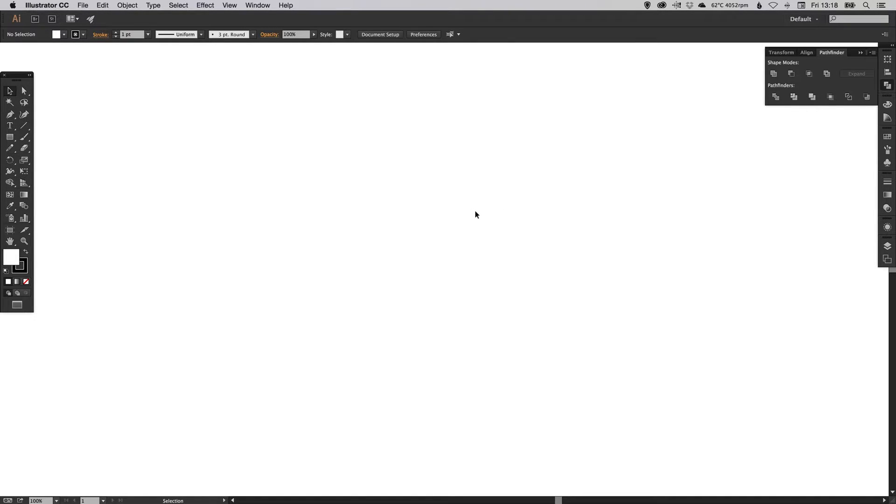
mouse_move(471, 223)
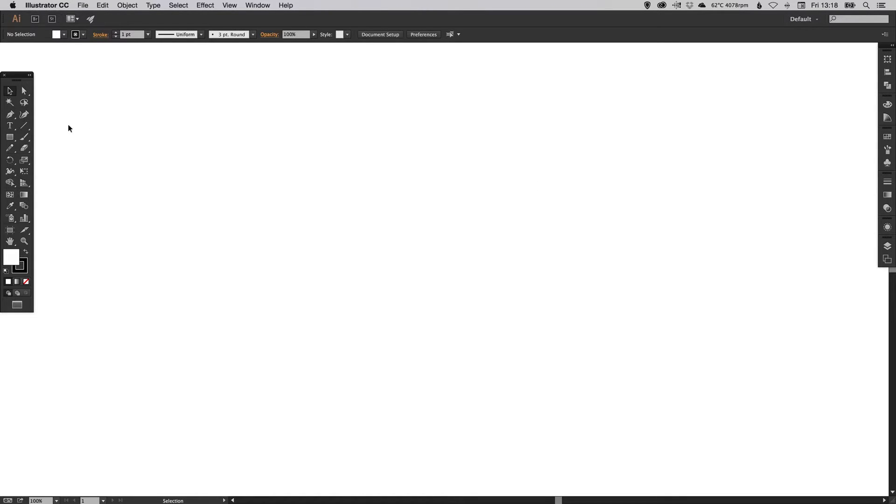
left_click(9, 137)
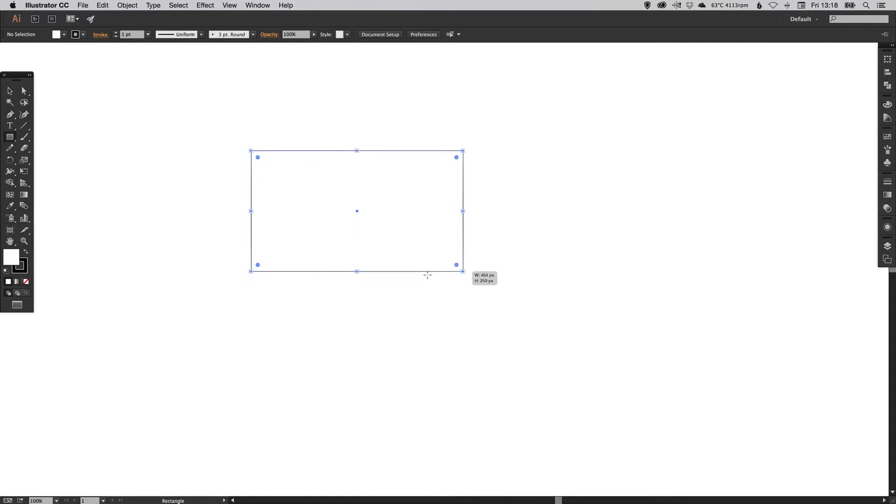
left_click(11, 257)
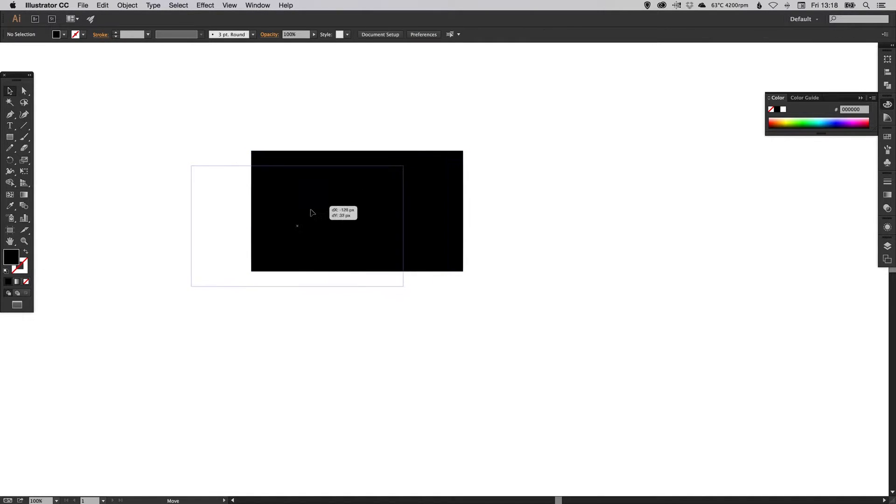
- Draw a red circle and place it over the rectangle's lower-right corner
left_click(9, 137)
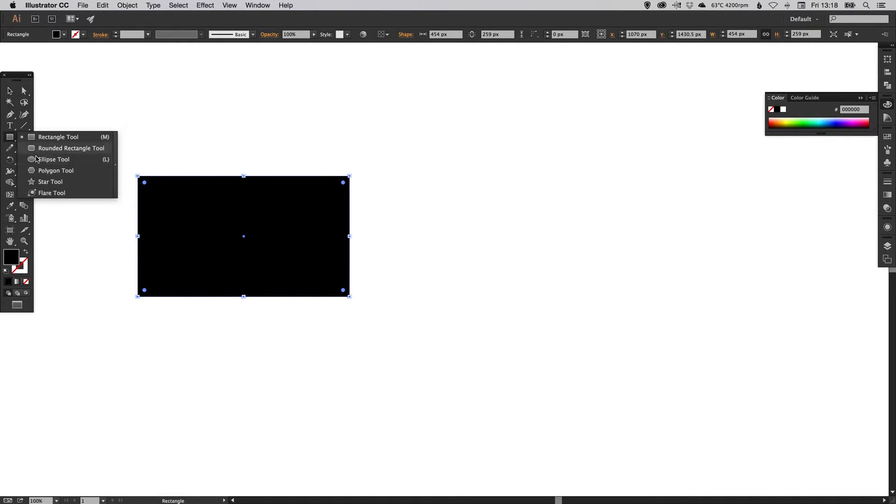
left_click(54, 159)
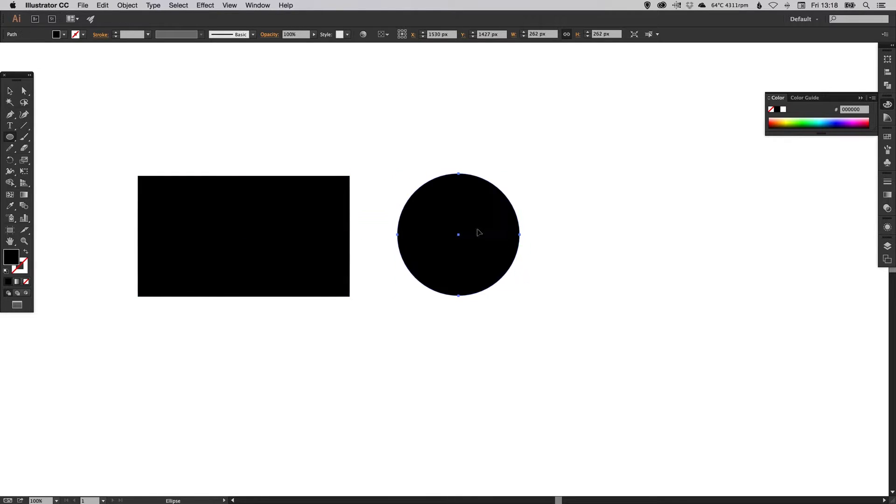
left_click_drag(457, 235, 450, 321)
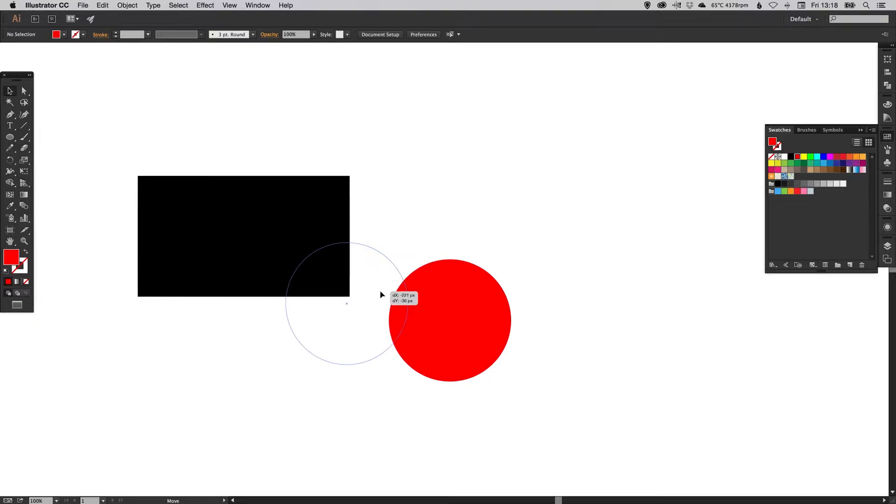
left_click_drag(450, 320, 348, 296)
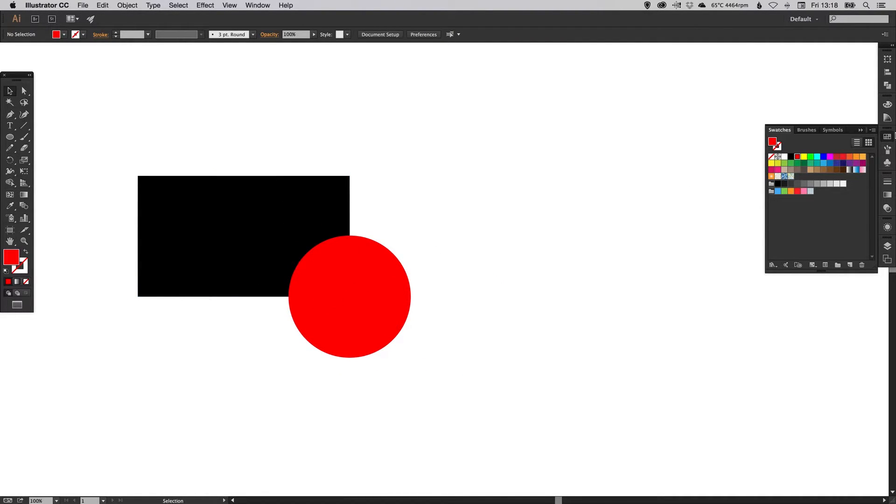
left_click_drag(350, 310, 350, 297)
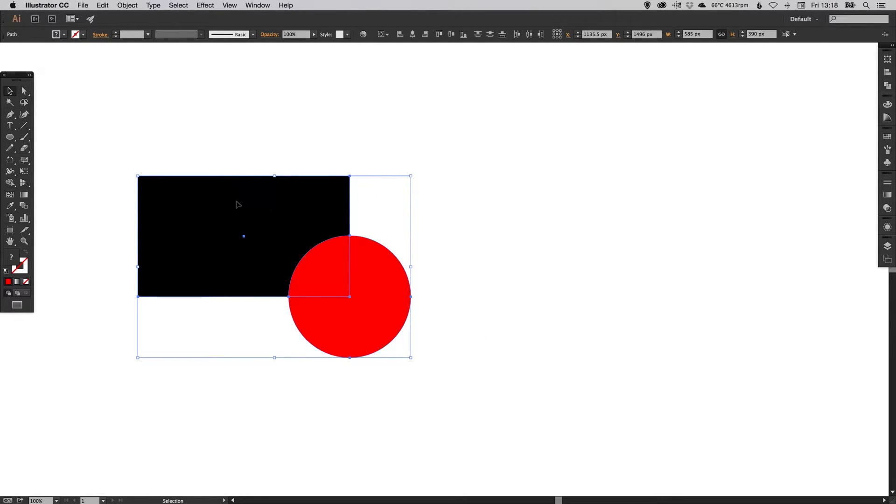
- Select the rectangle and circle and duplicate the pair to the right
left_click_drag(349, 268, 445, 269)
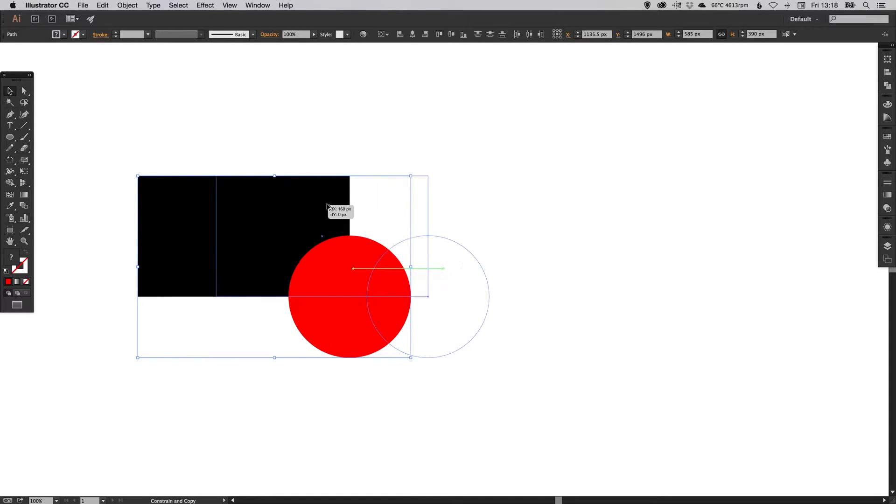
left_click_drag(326, 209, 593, 197)
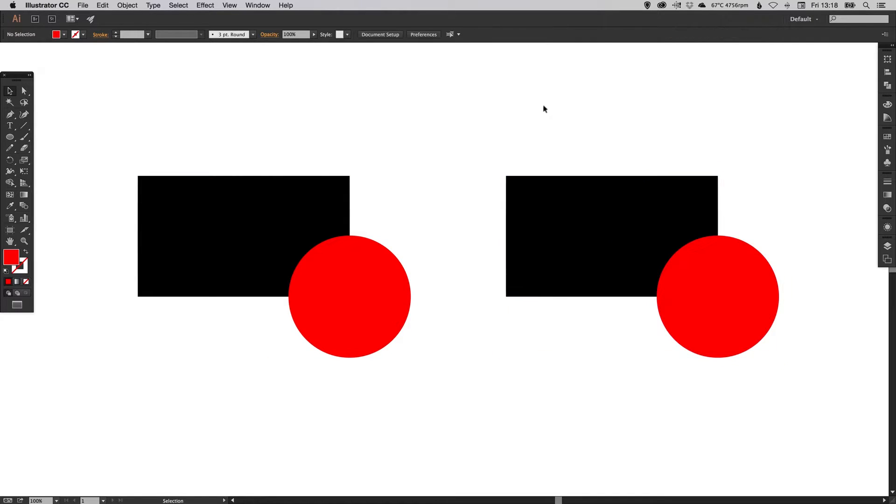
mouse_move(500, 119)
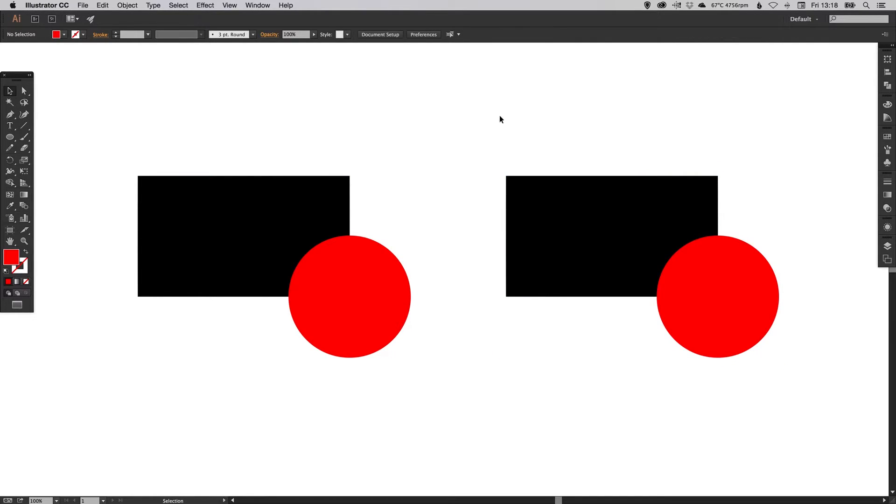
mouse_move(426, 112)
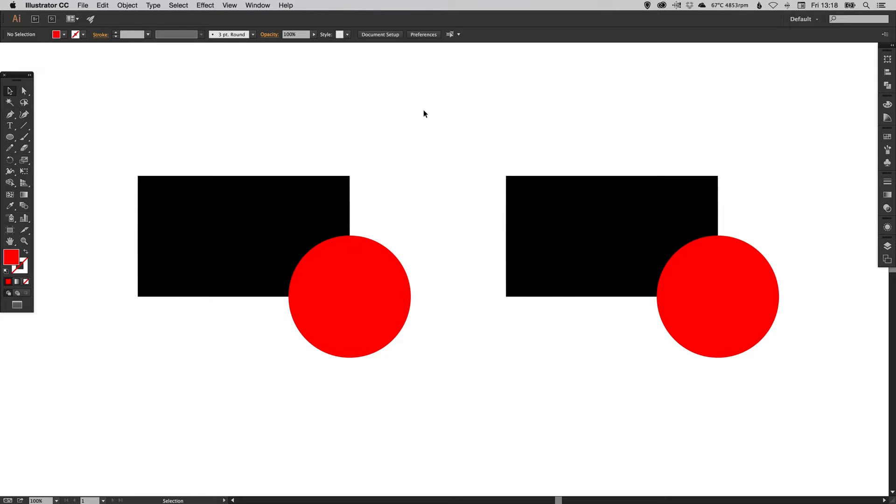
mouse_move(339, 142)
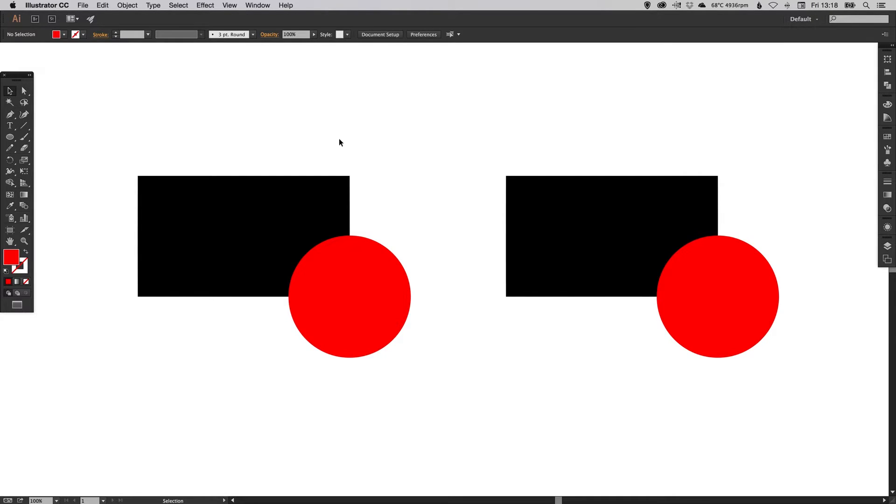
mouse_move(383, 215)
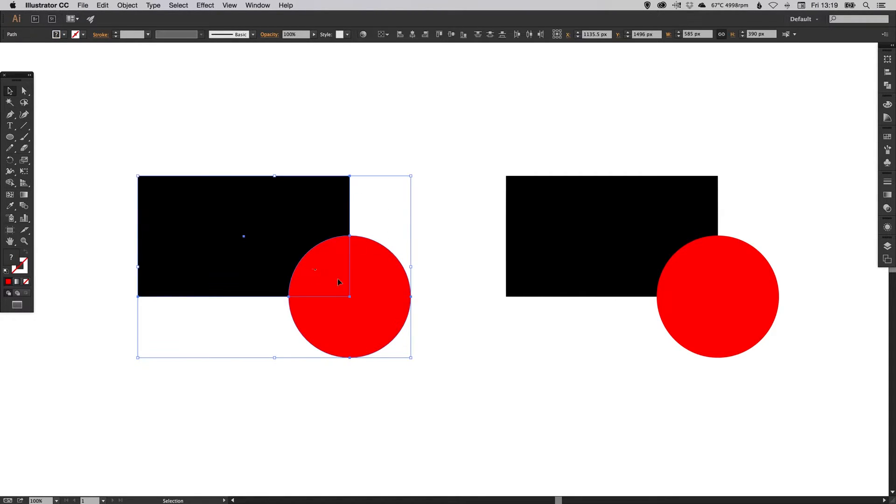
- Unite the left rectangle and circle into one shape with Pathfinder
left_click(887, 85)
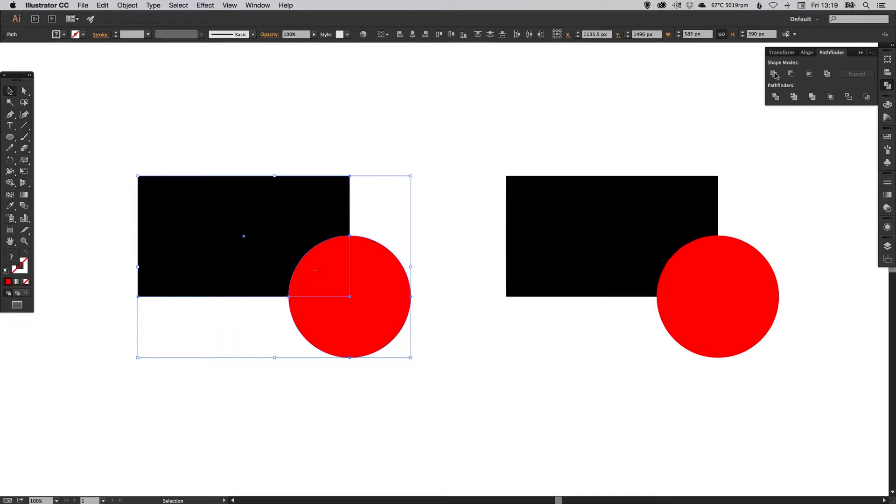
left_click(776, 73)
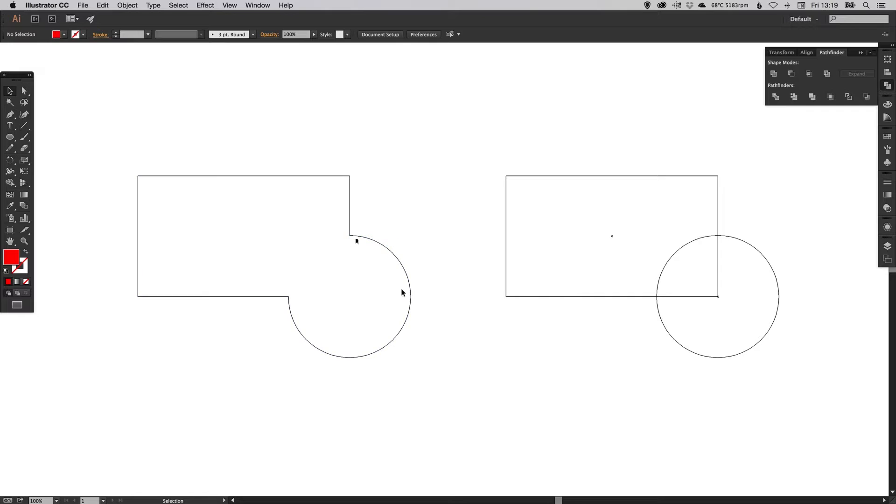
mouse_move(401, 324)
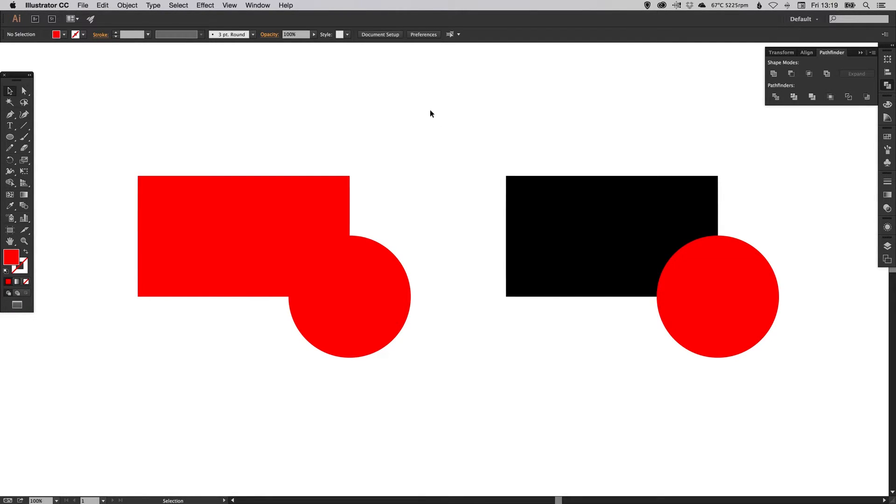
mouse_move(776, 203)
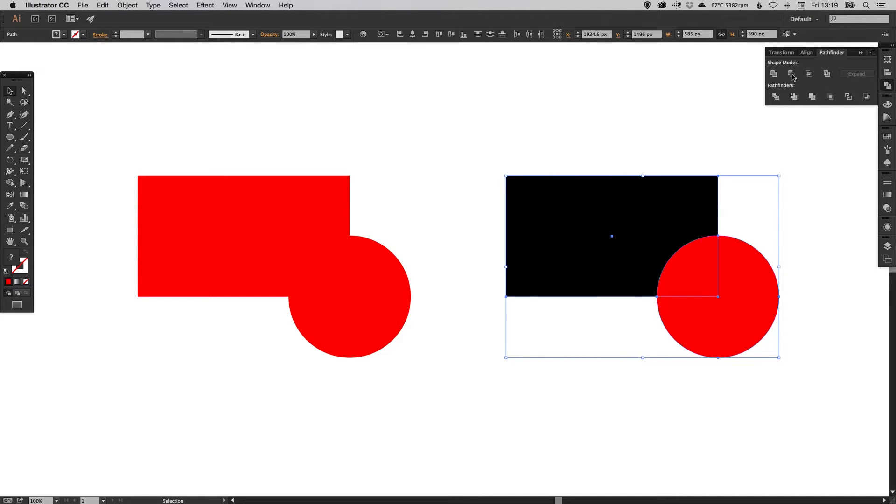
left_click(792, 73)
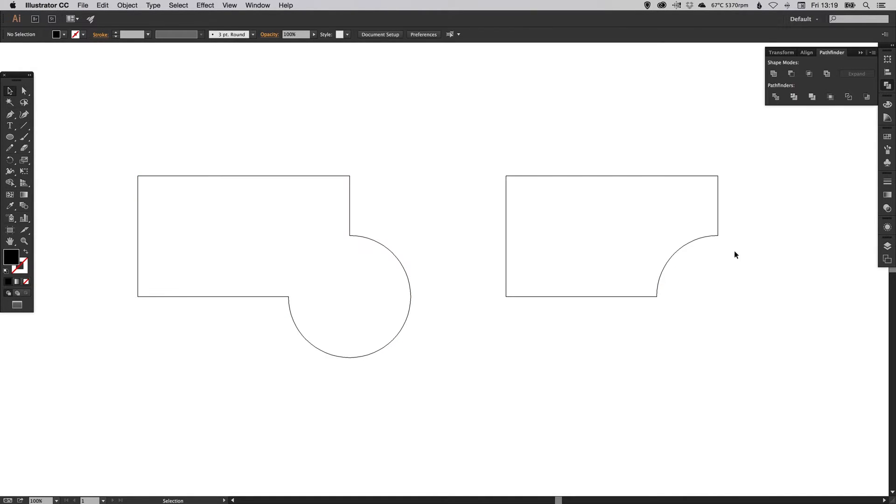
mouse_move(663, 300)
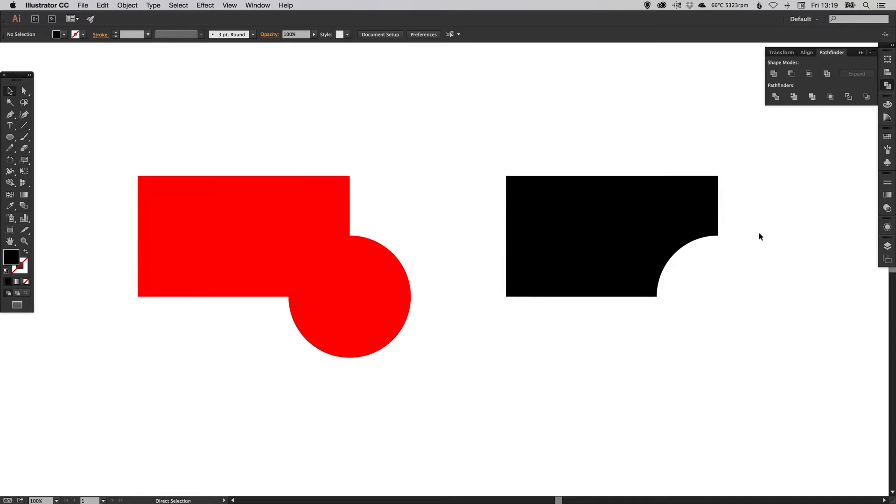
mouse_move(762, 216)
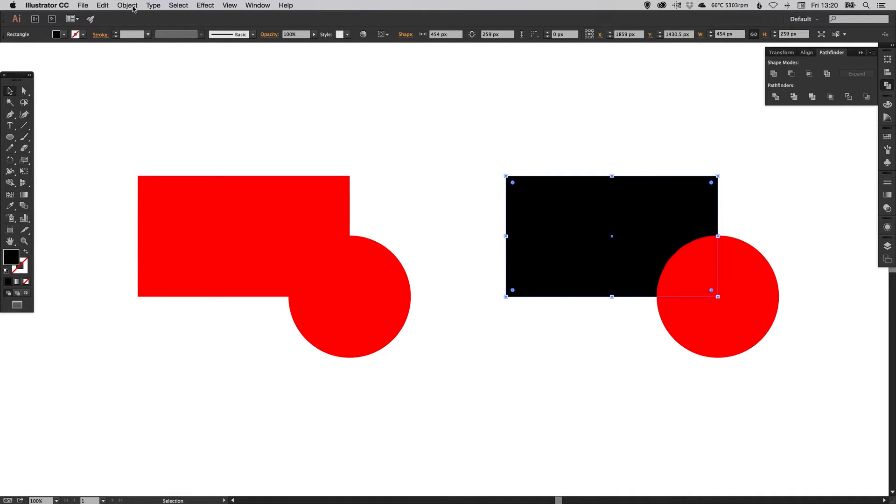
- Apply Minus Back to the right pair, leaving a three-quarter circle
left_click(127, 5)
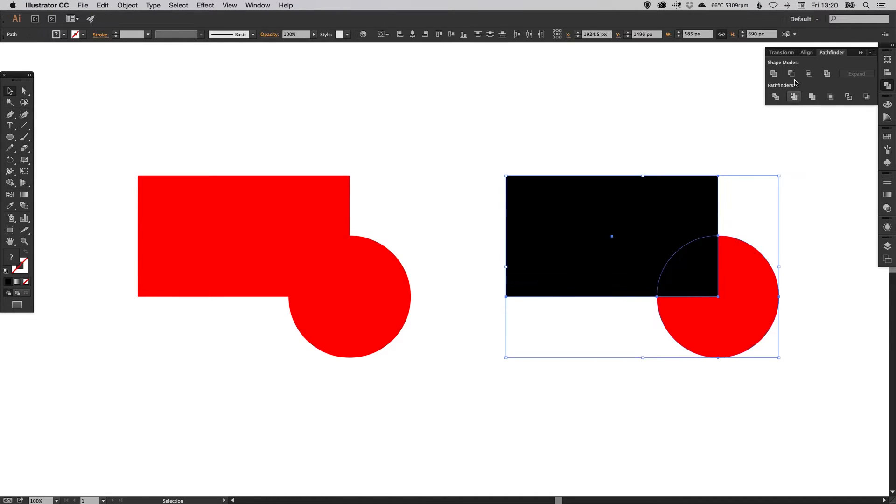
left_click(793, 73)
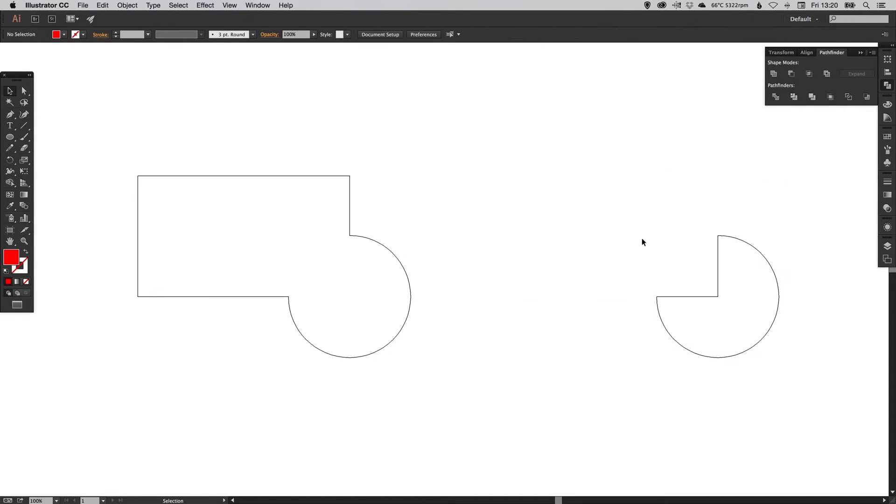
mouse_move(705, 221)
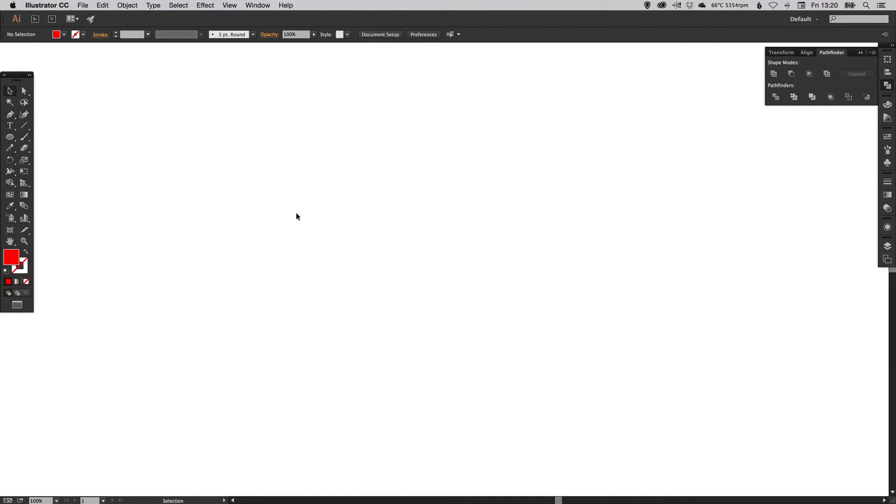
- Move the hexagon below the circle and select the red circle
left_click(9, 137)
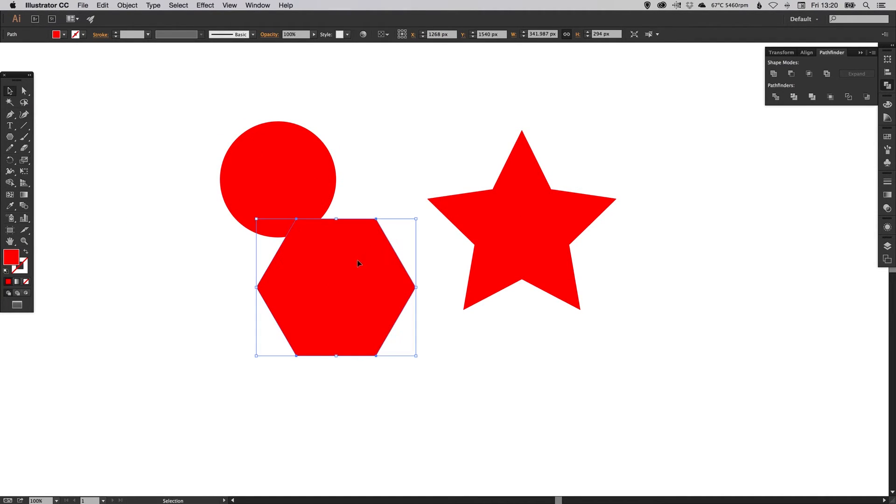
left_click_drag(358, 263, 350, 343)
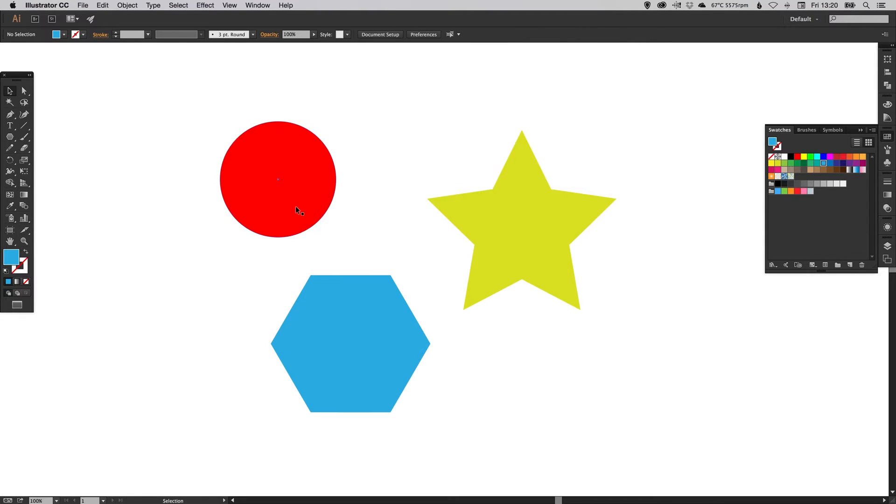
left_click(278, 179)
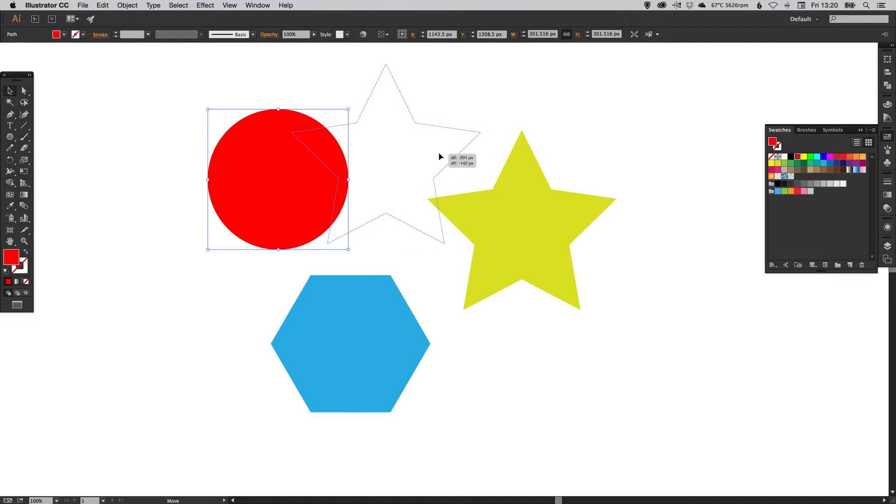
- Overlap the circle with the star and hexagon and Divide them into pieces
left_click_drag(439, 157, 411, 160)
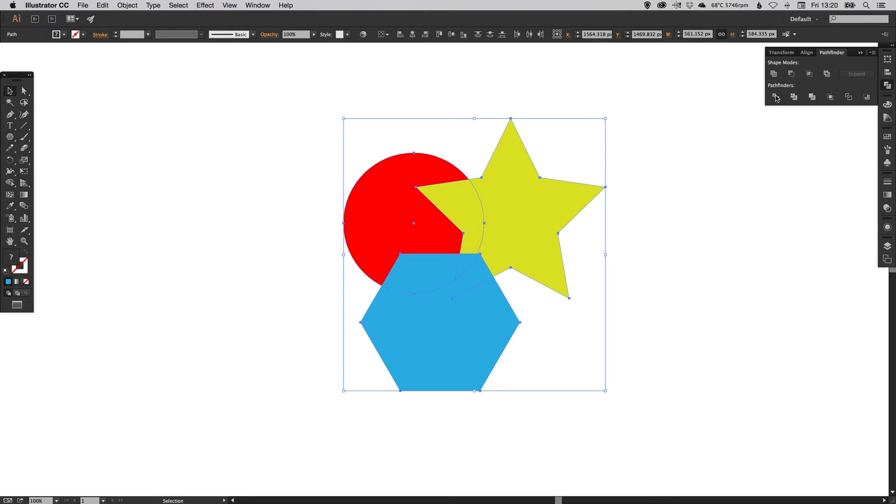
left_click(775, 96)
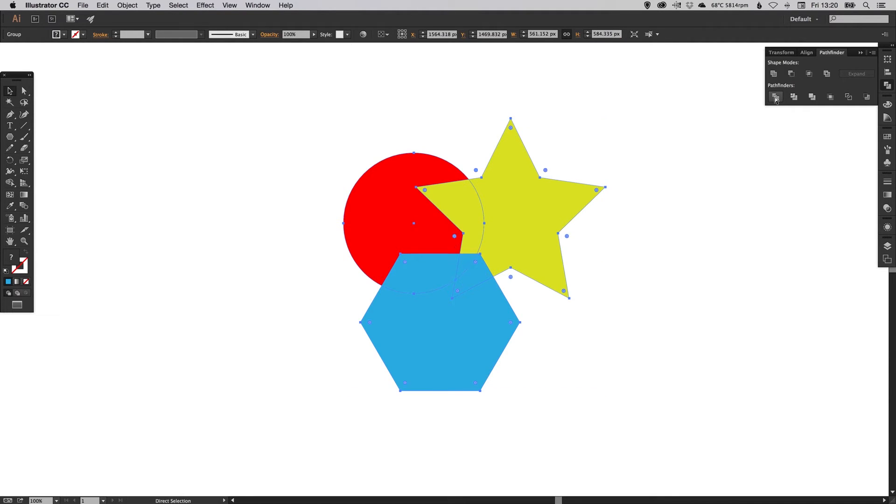
left_click(775, 96)
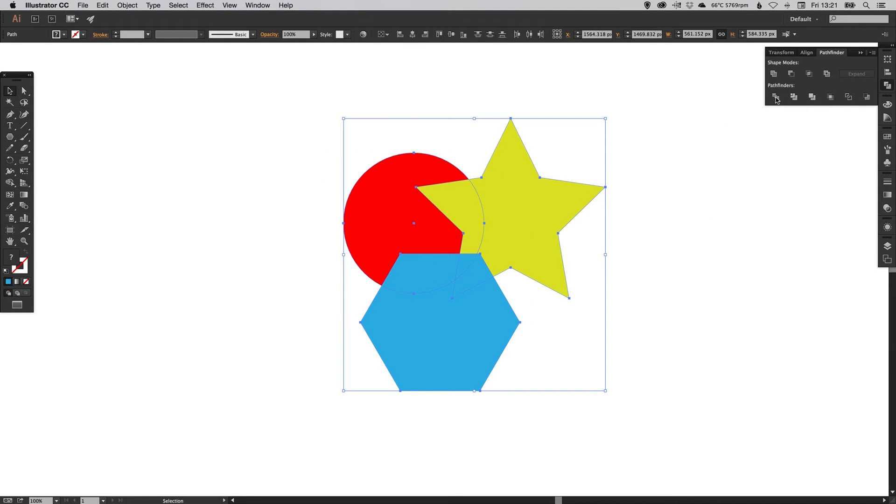
left_click(776, 96)
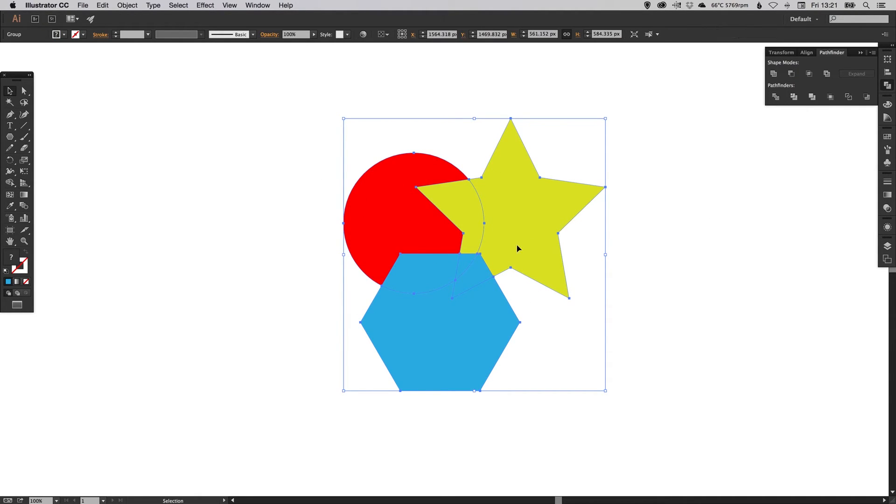
mouse_move(479, 254)
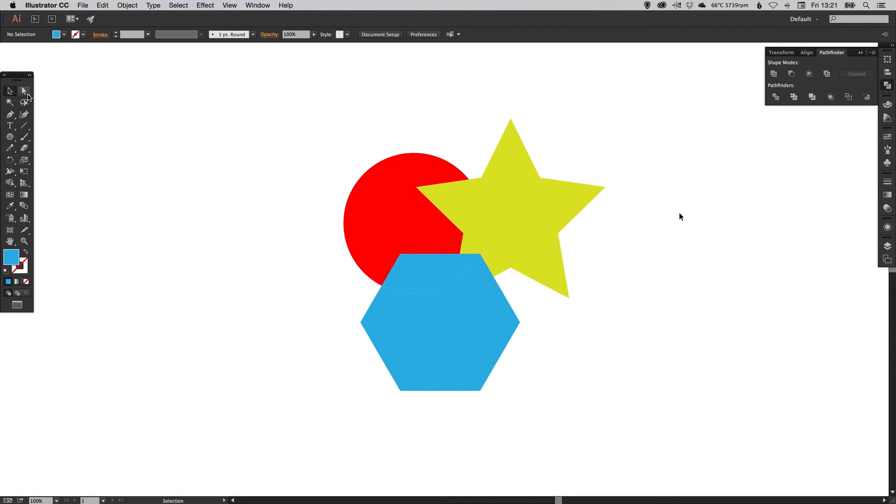
- Pull the yellow star-circle overlap piece up and left with Direct Selection
left_click(24, 91)
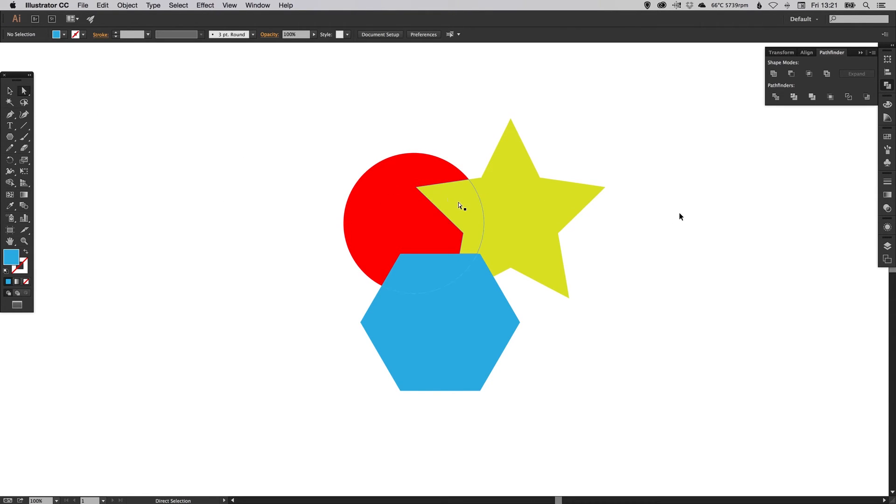
left_click(461, 206)
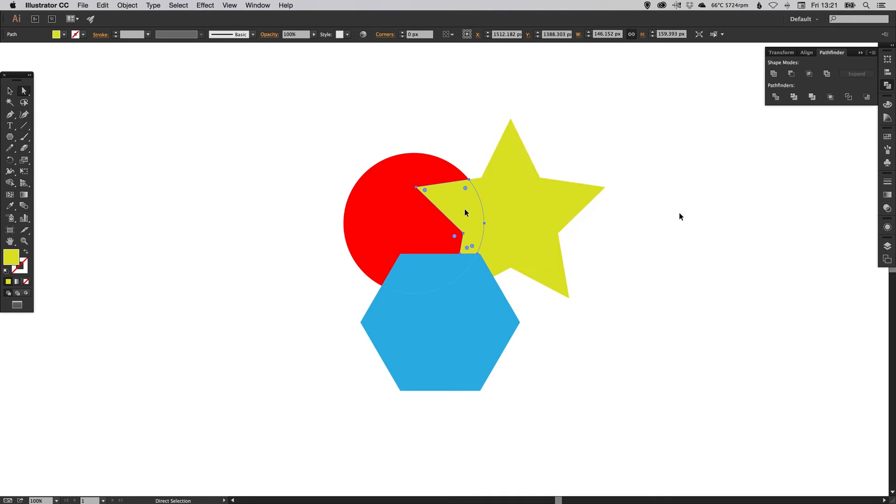
left_click_drag(465, 215, 306, 123)
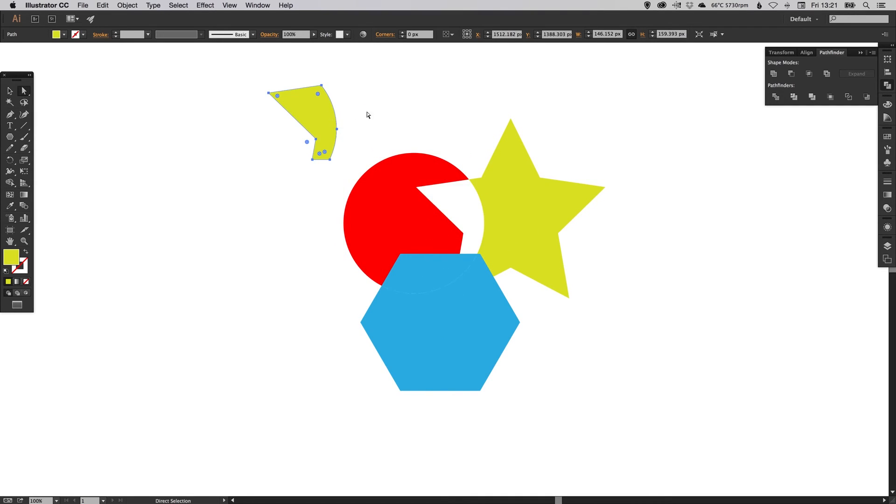